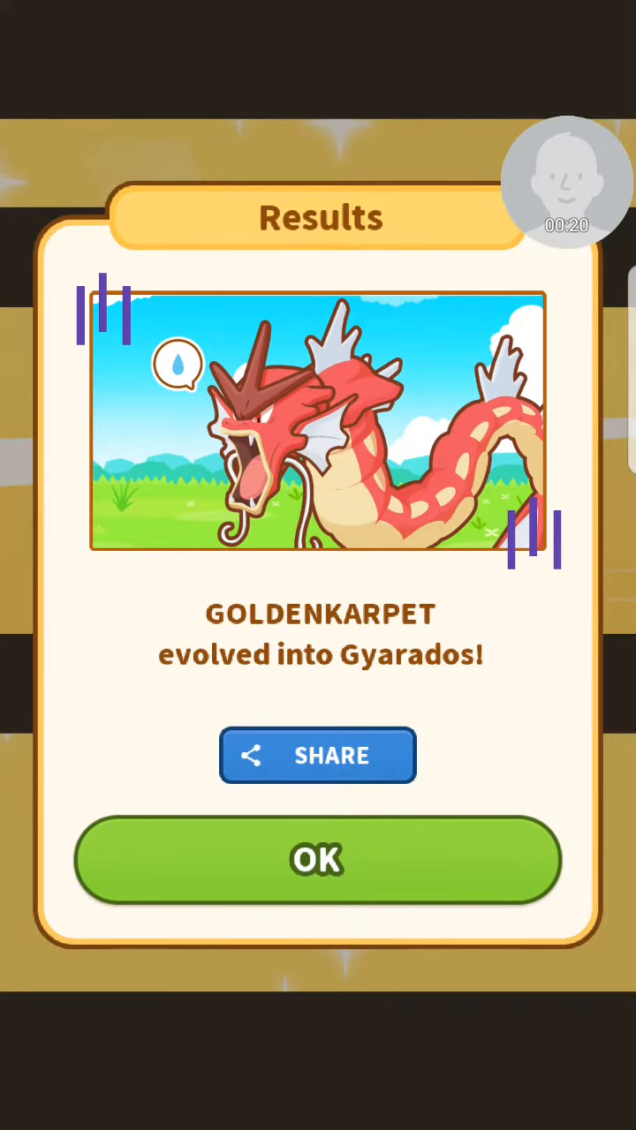
# Dismiss the Gyarados evolution Results screen to start Mayor Karp's Next Generation talk
pyautogui.click(318, 859)
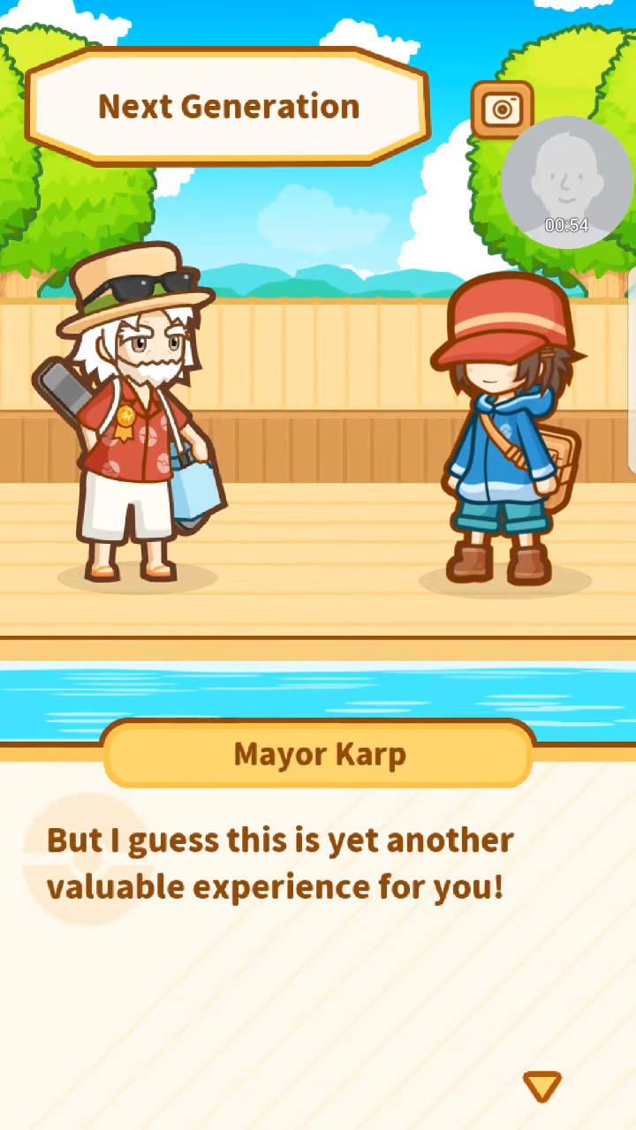
# Advance Mayor Karp's farewell dialogue and accept the 28 Exp. Points reward
pyautogui.click(537, 1080)
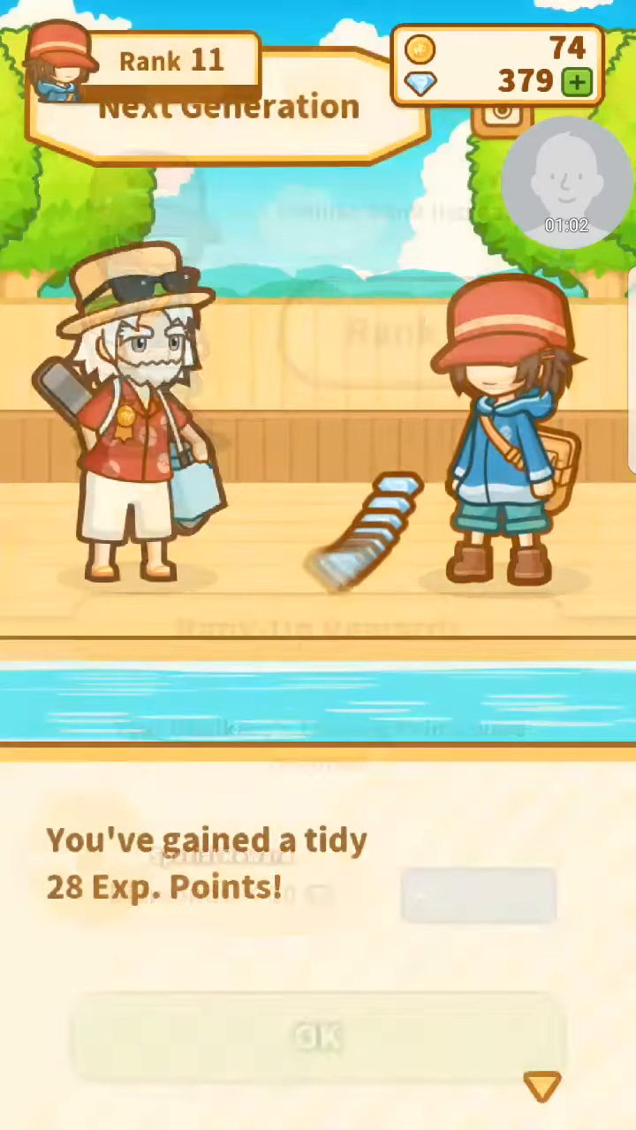
pyautogui.click(318, 1038)
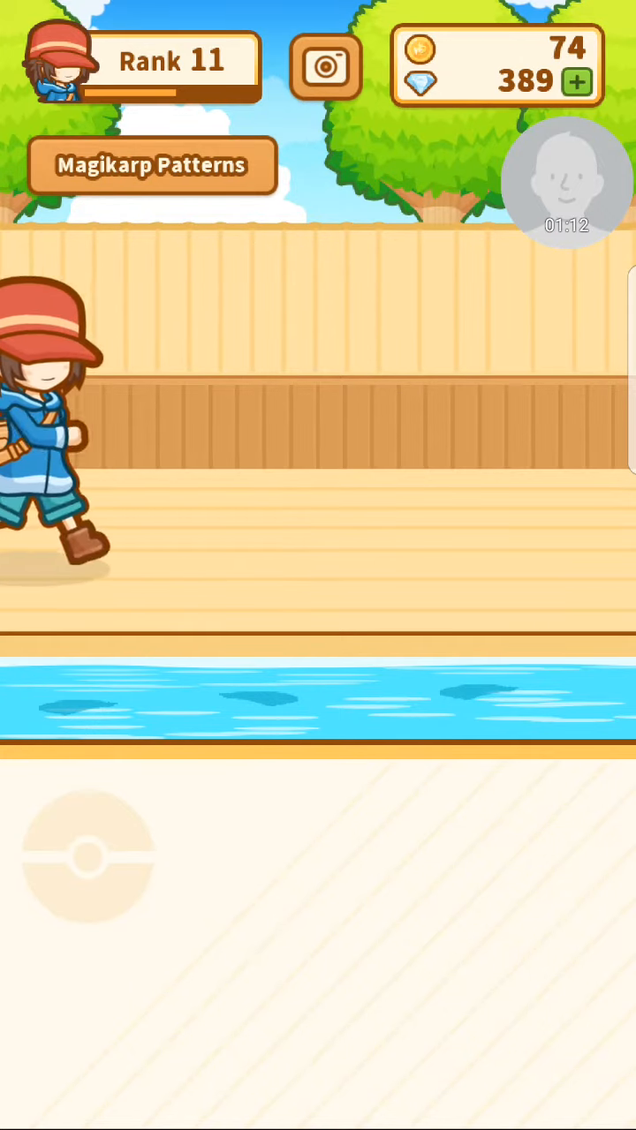
# View the Magikarp Patterns rarity list, then close it
pyautogui.click(152, 166)
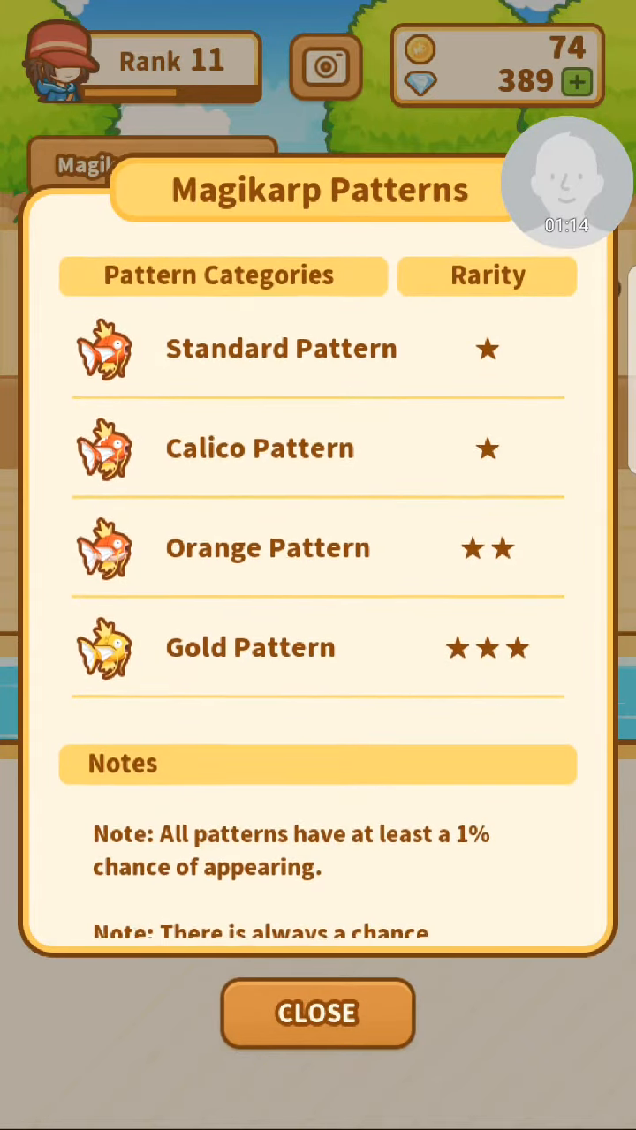
pyautogui.click(318, 1013)
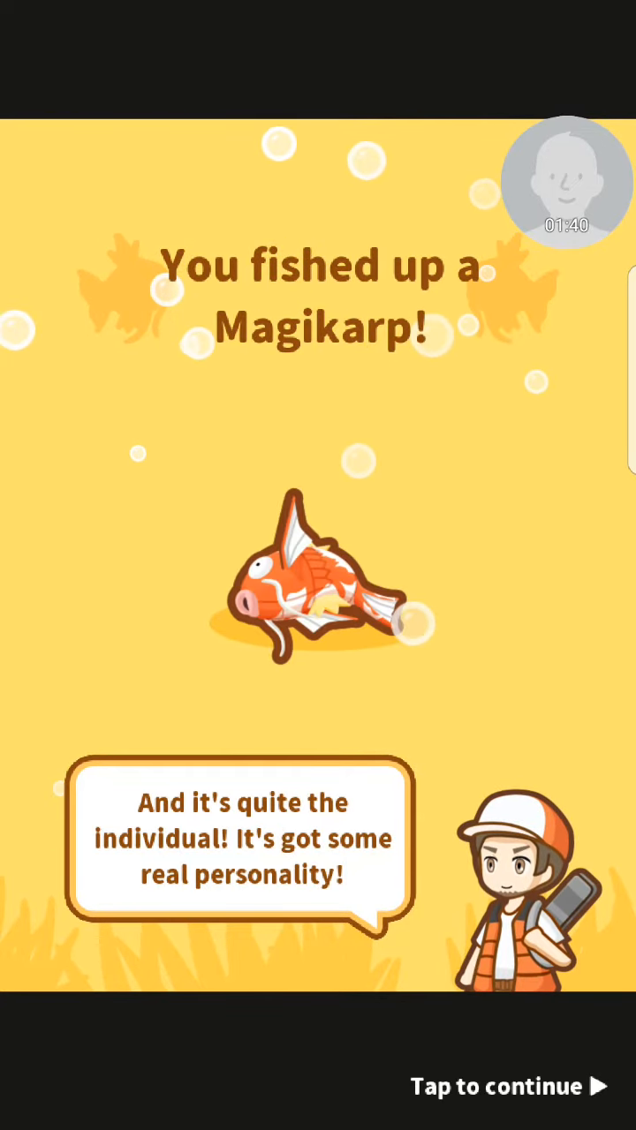
# Keep the fished-up Calico Pattern Magikarp and enter and confirm its nickname
pyautogui.click(495, 1086)
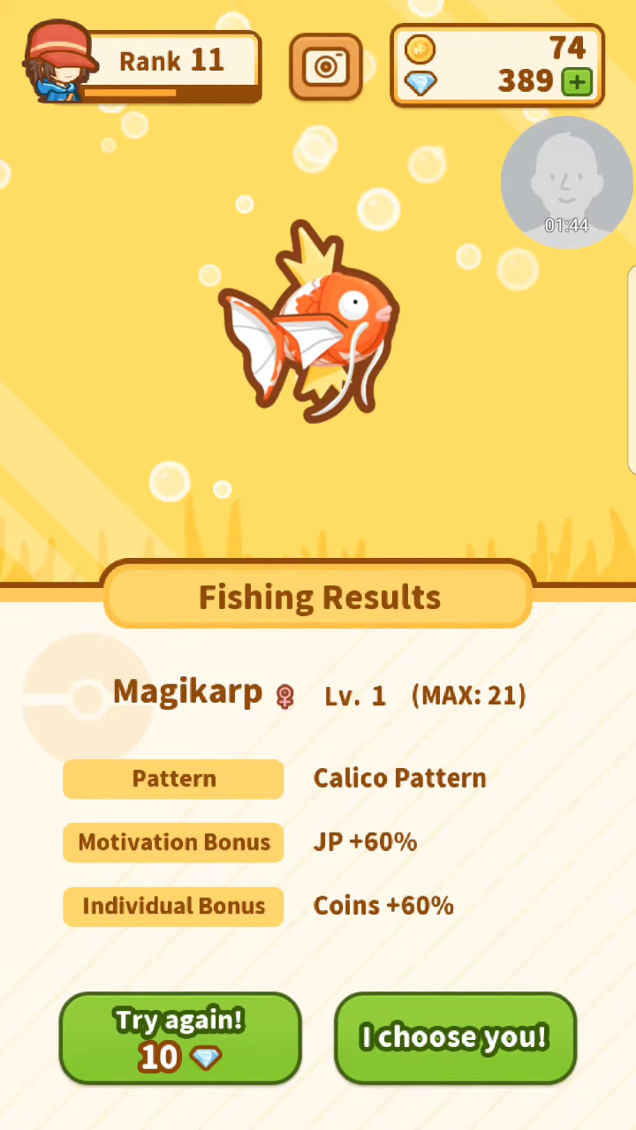
pyautogui.click(455, 1037)
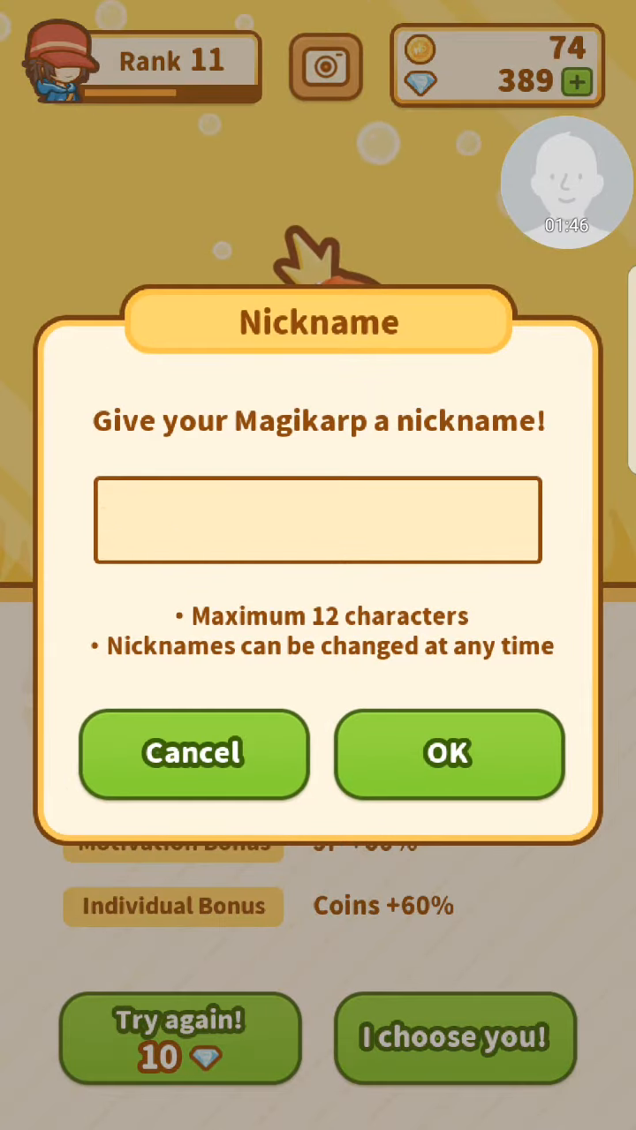
pyautogui.write('Magika')
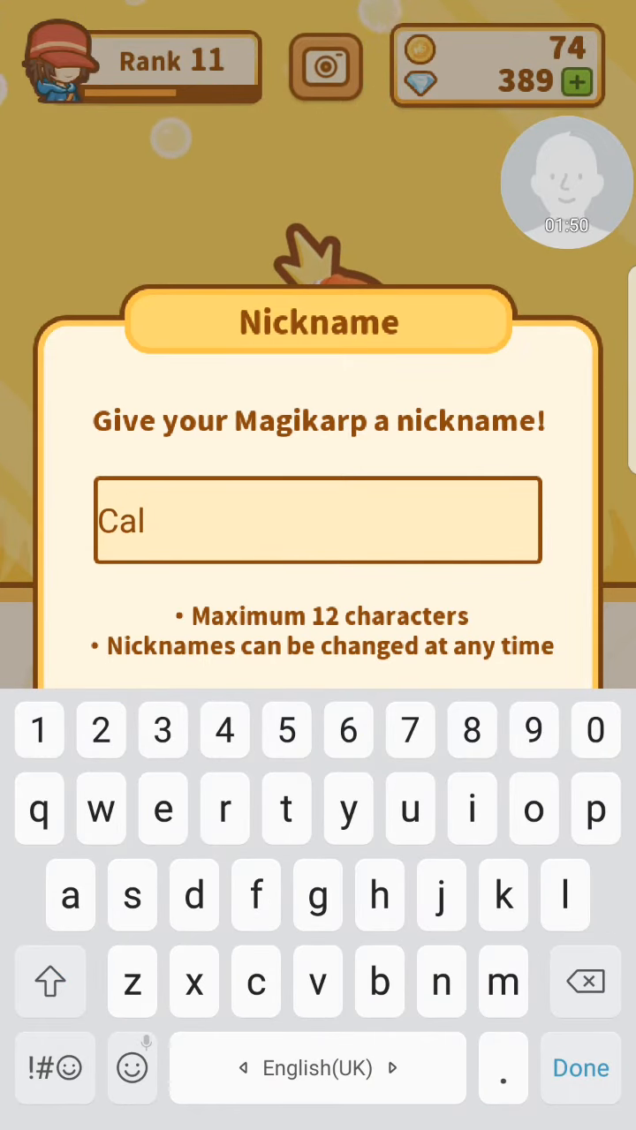
pyautogui.click(580, 1068)
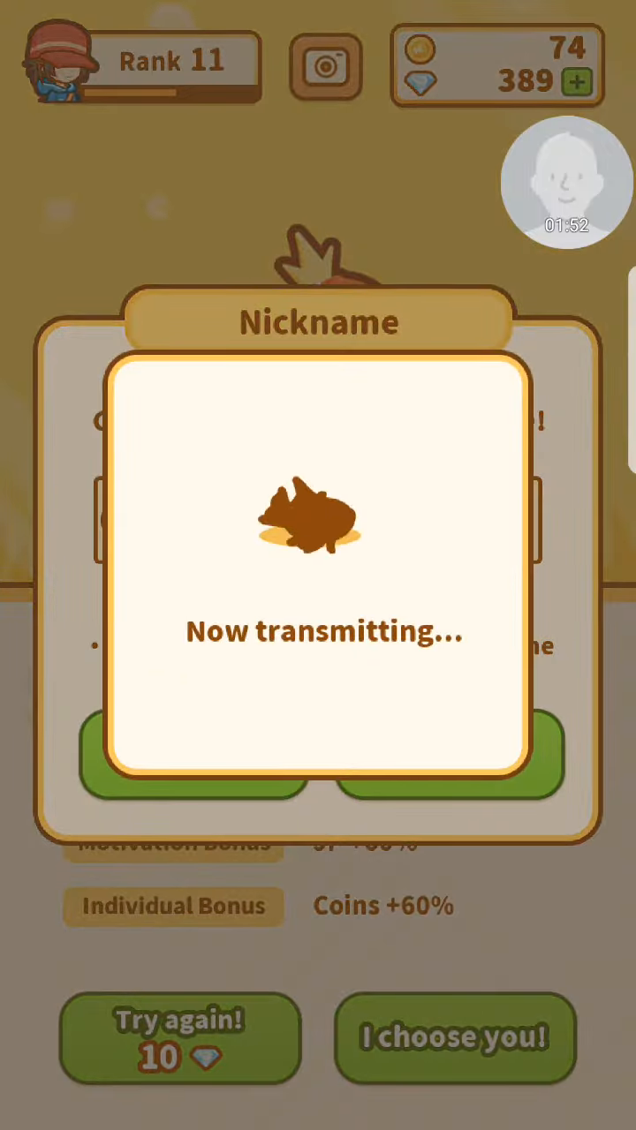